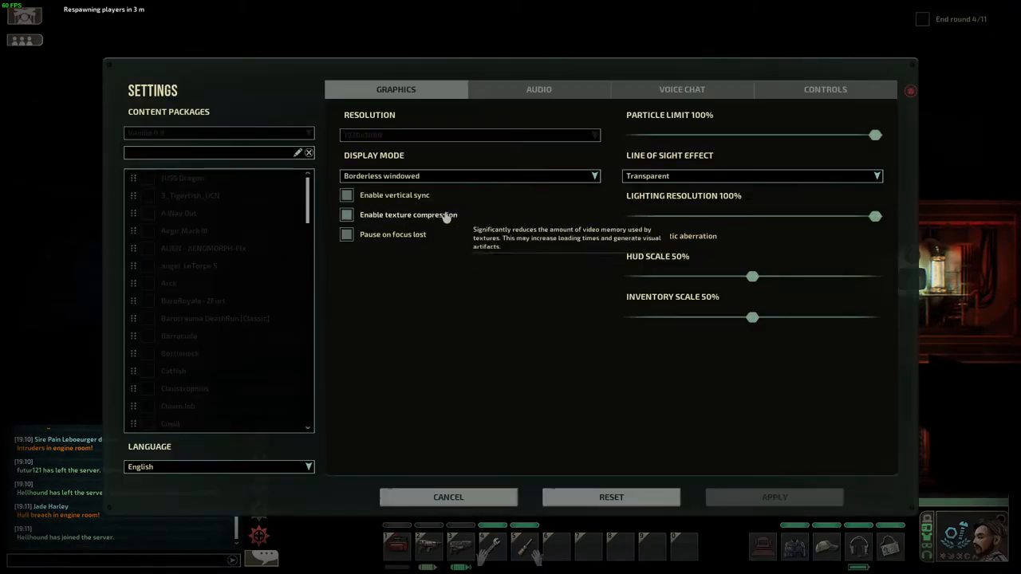
Lower the Sound volume slider in the Audio settings.
left_click(539, 90)
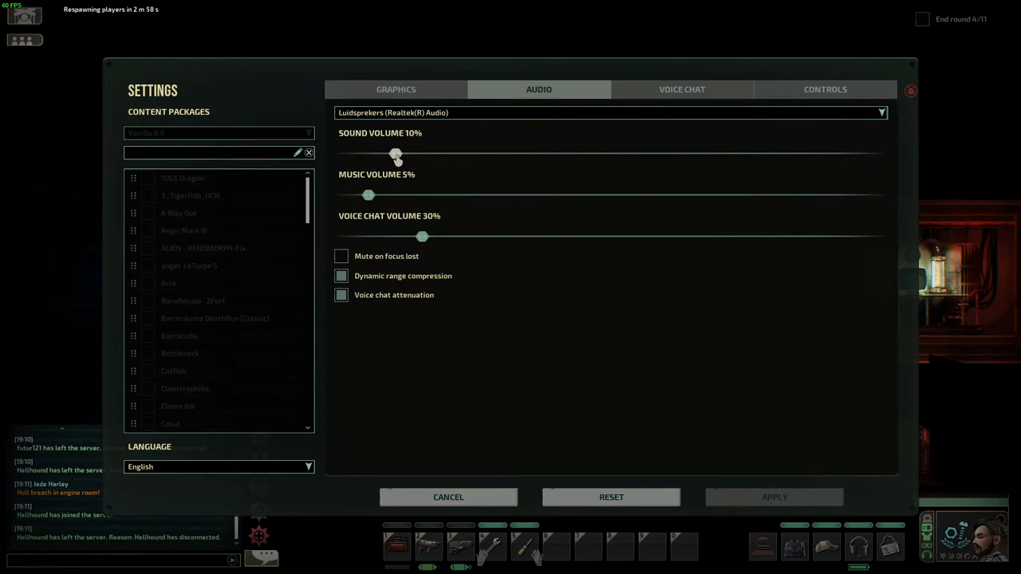
left_click_drag(396, 153, 367, 153)
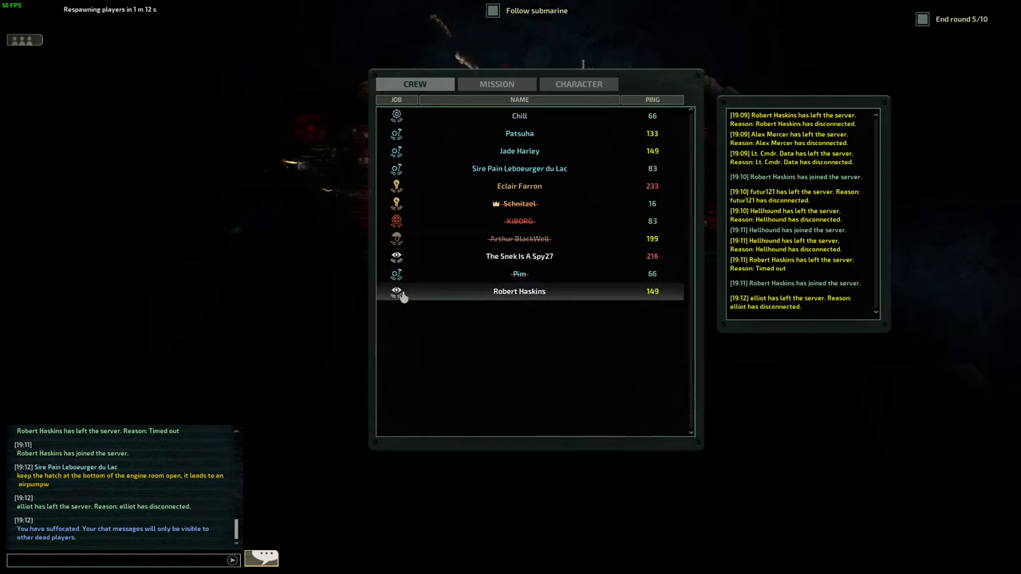
Wait out the round and view the end-of-round summary with crew statuses.
left_click(520, 290)
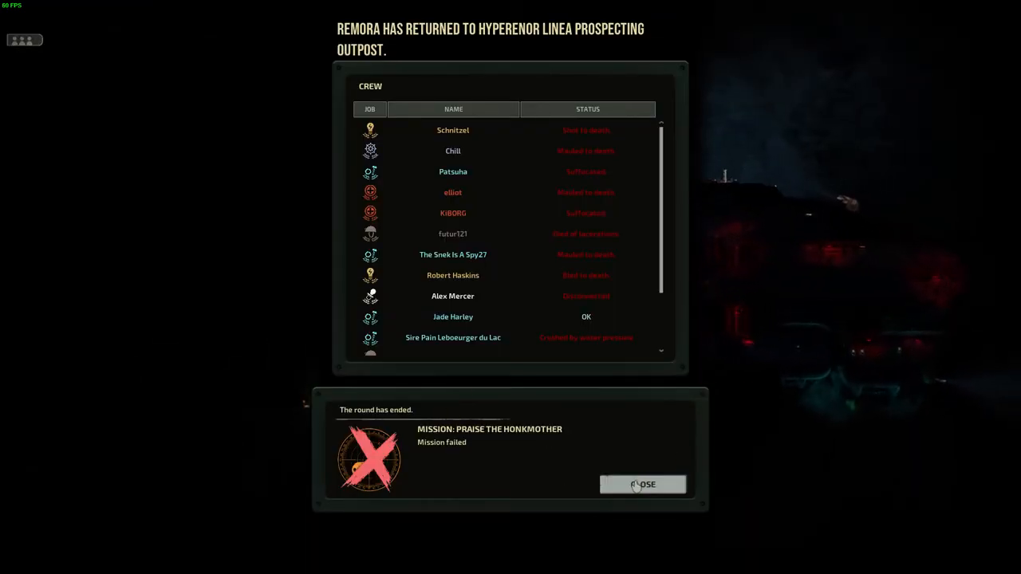
Dismiss the round summary and mark the character Ready for the next round.
left_click(642, 485)
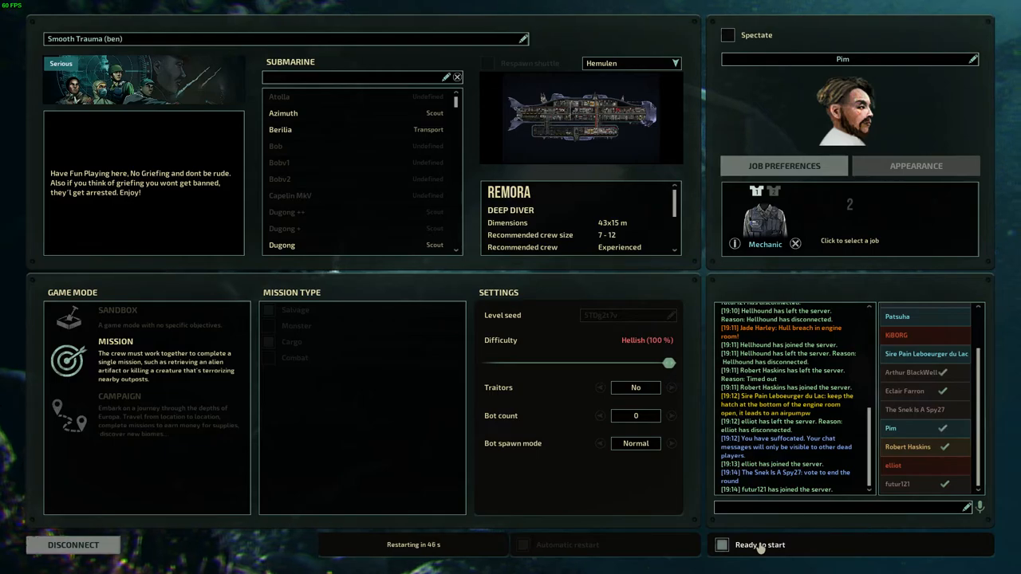
left_click(721, 546)
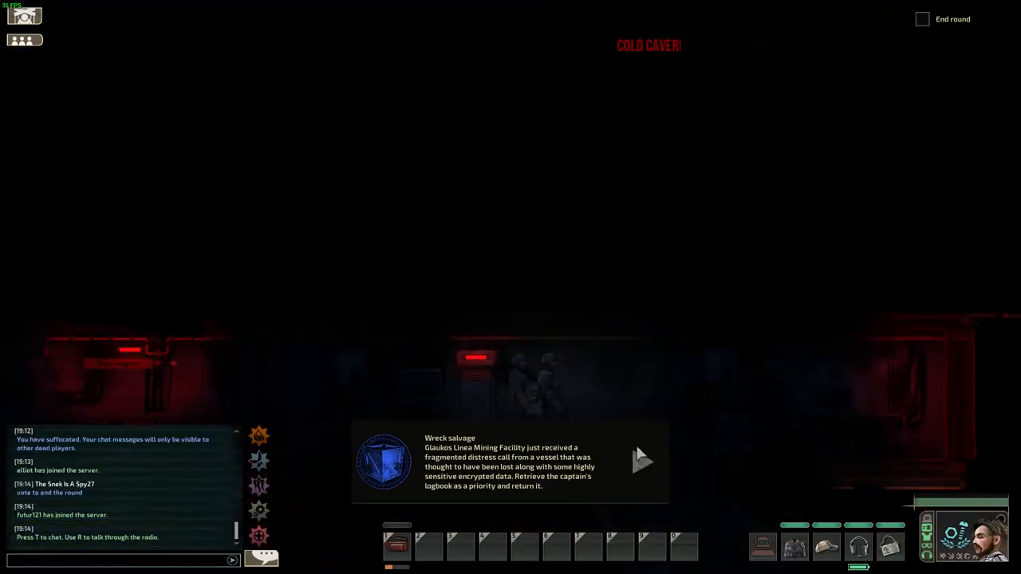
Dismiss the Wreck salvage mission briefing and head toward the reactor.
left_click(642, 461)
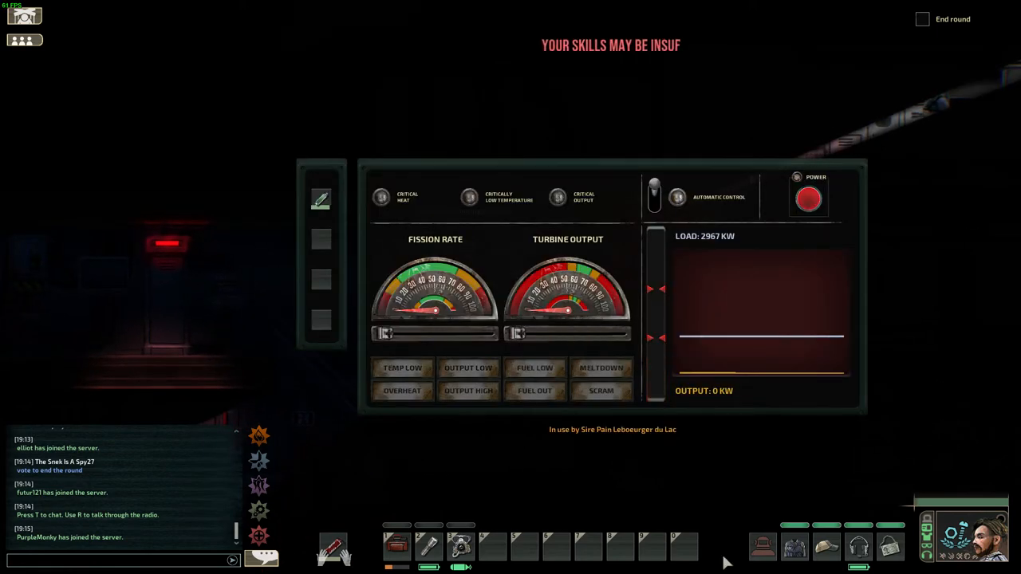
left_click(807, 197)
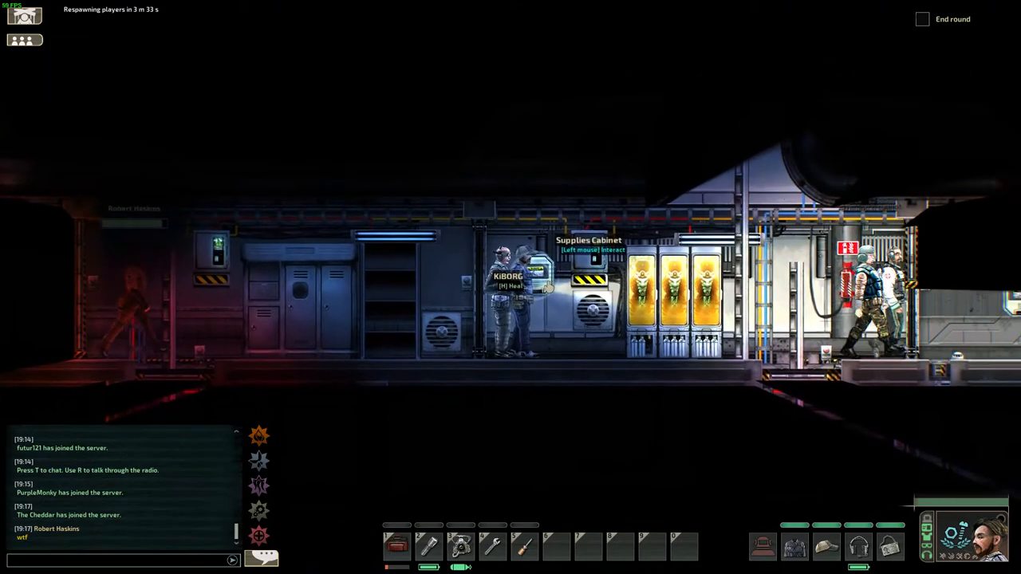
Interact with the supplies cabinet in the crew area.
left_click(591, 287)
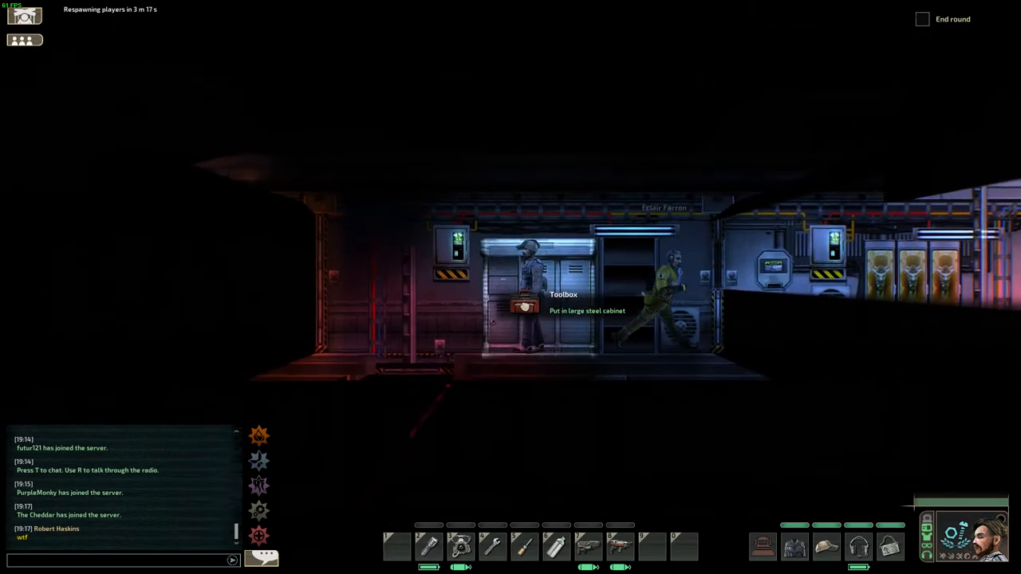
Interact in the corridor room holding the toolbox and steel cabinet.
left_click(523, 306)
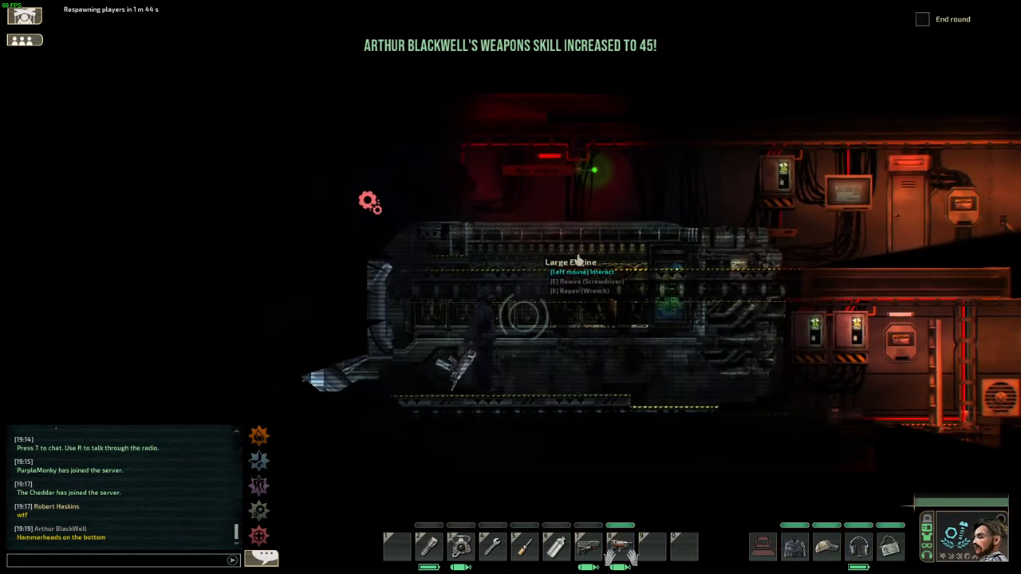
Use the wrench repair interaction on the damaged Large Engine.
left_click(571, 271)
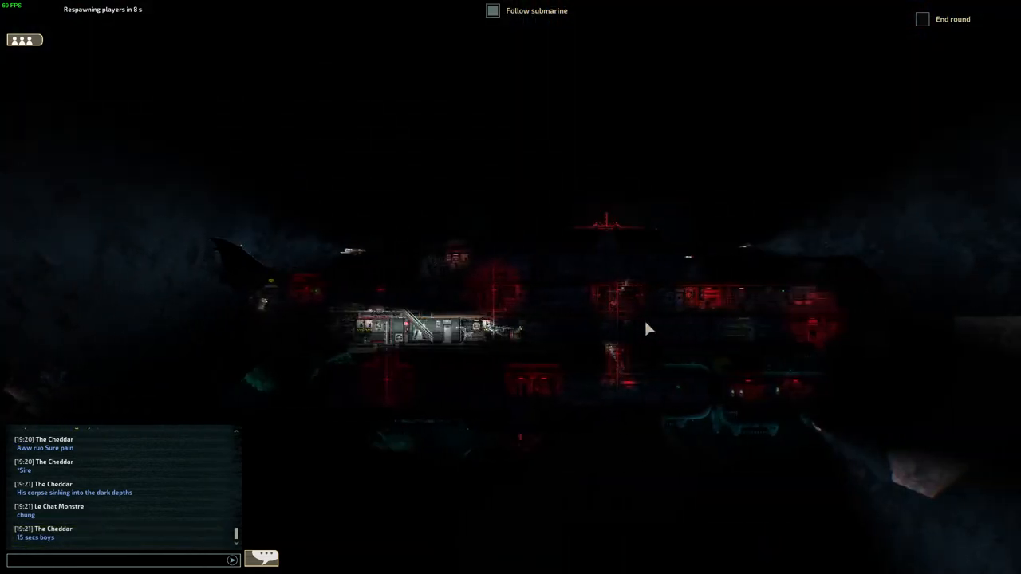
Post 'hell yeah' in chat and close the debug console.
type("hell yhe")
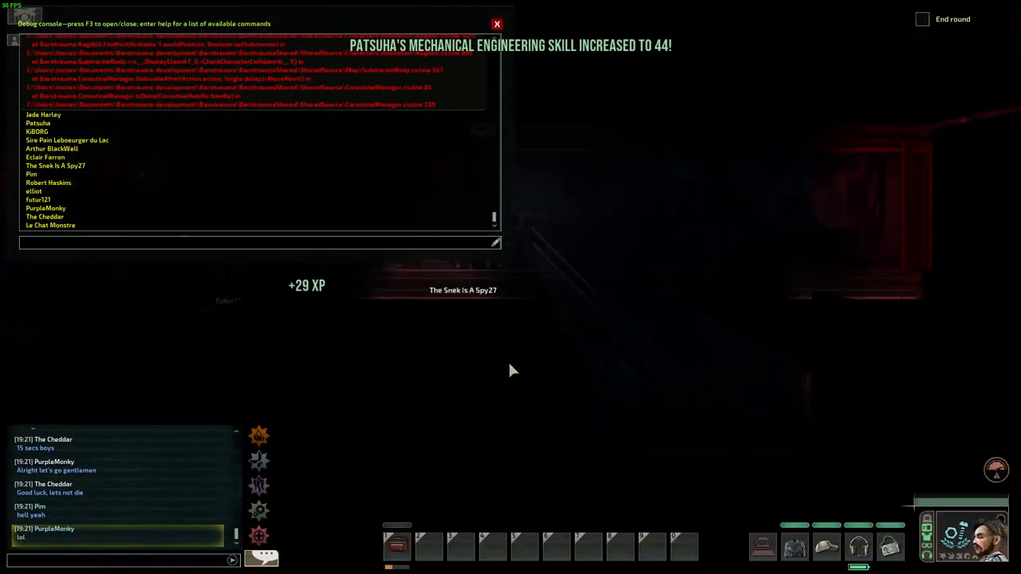
left_click(498, 24)
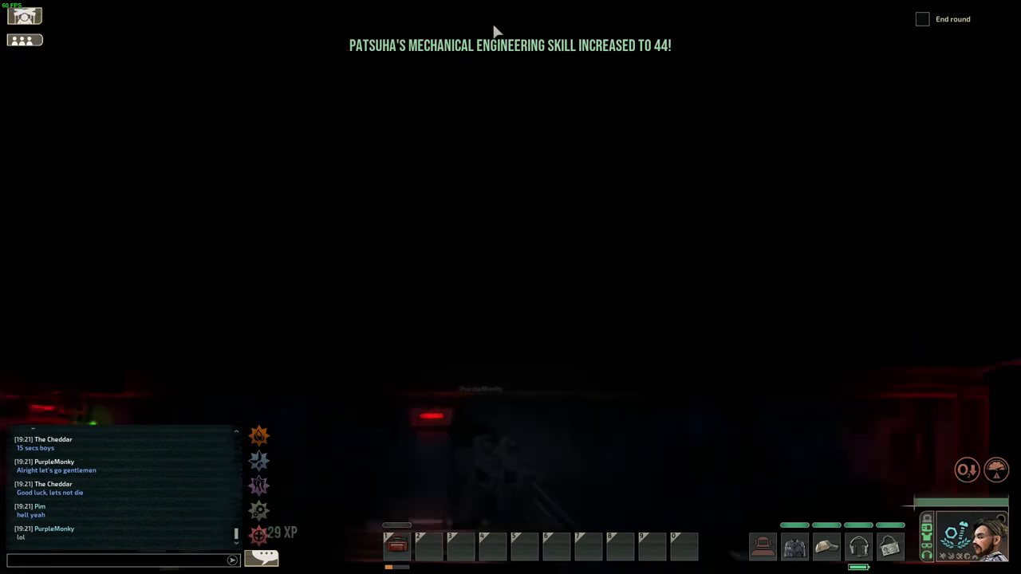